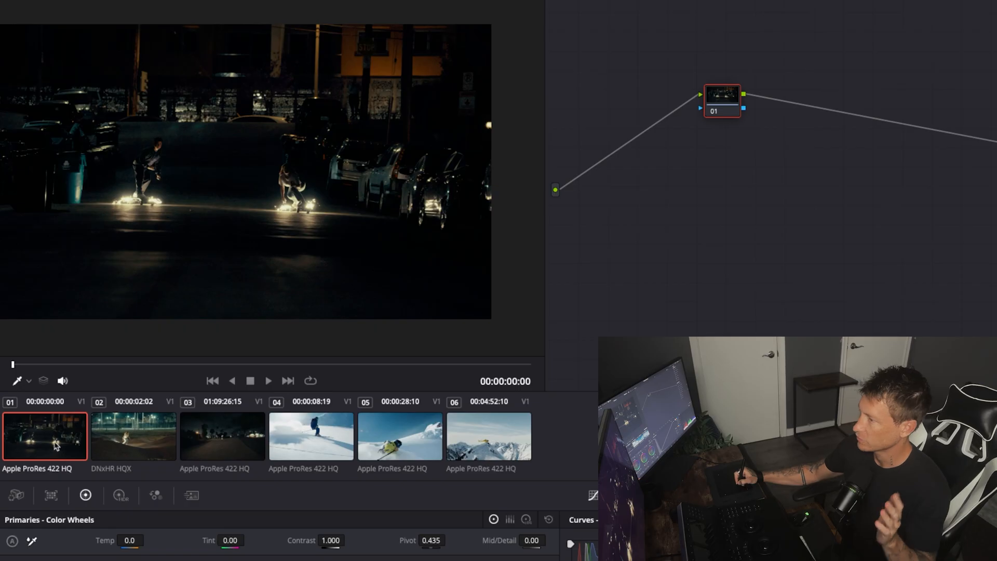
Preview the second night clip with the rider, then the third dark palm-lined street clip.
{"action": "left_click", "coordinate": [133, 438]}
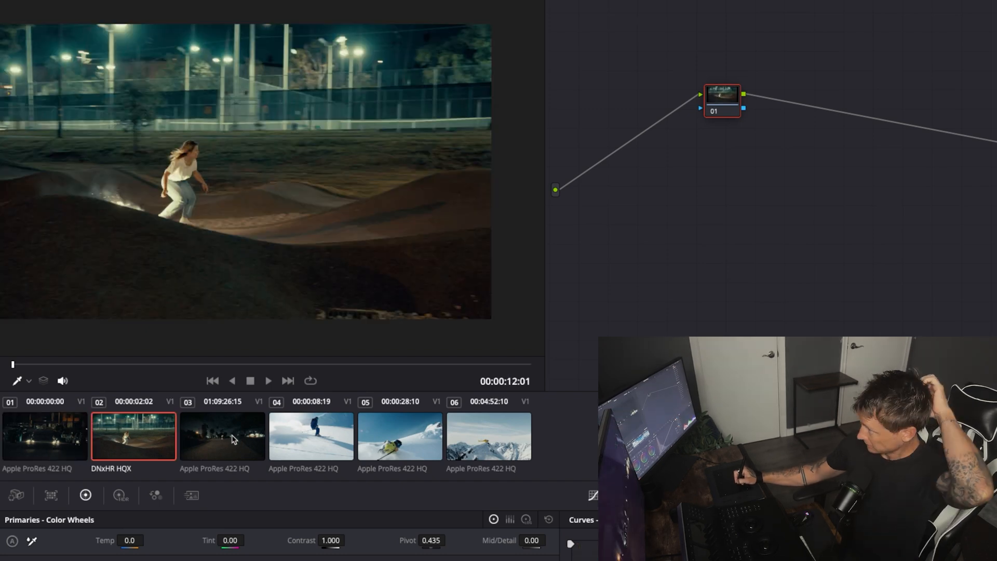
{"action": "left_click", "coordinate": [222, 438]}
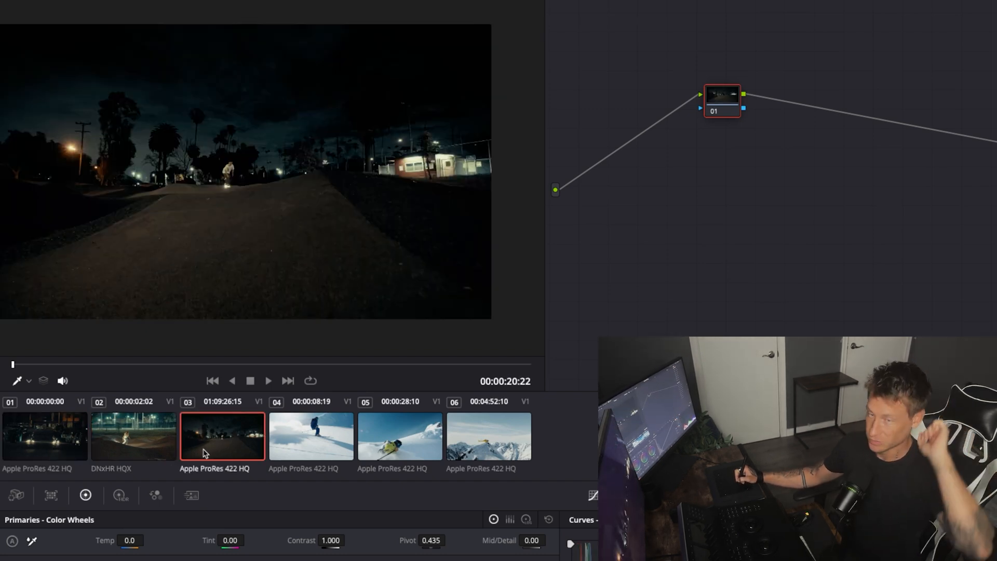